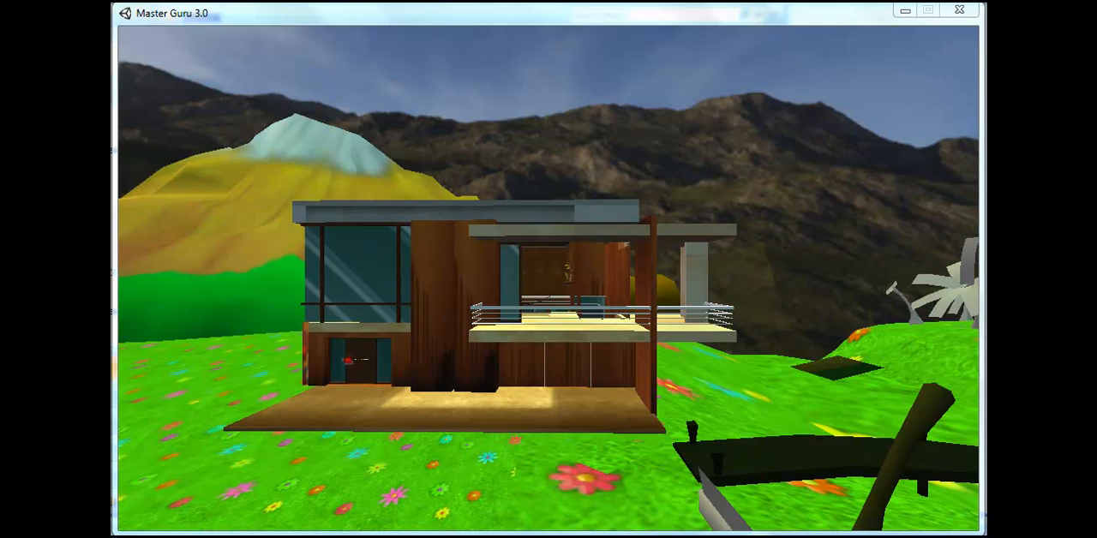
mouse_move(812, 29)
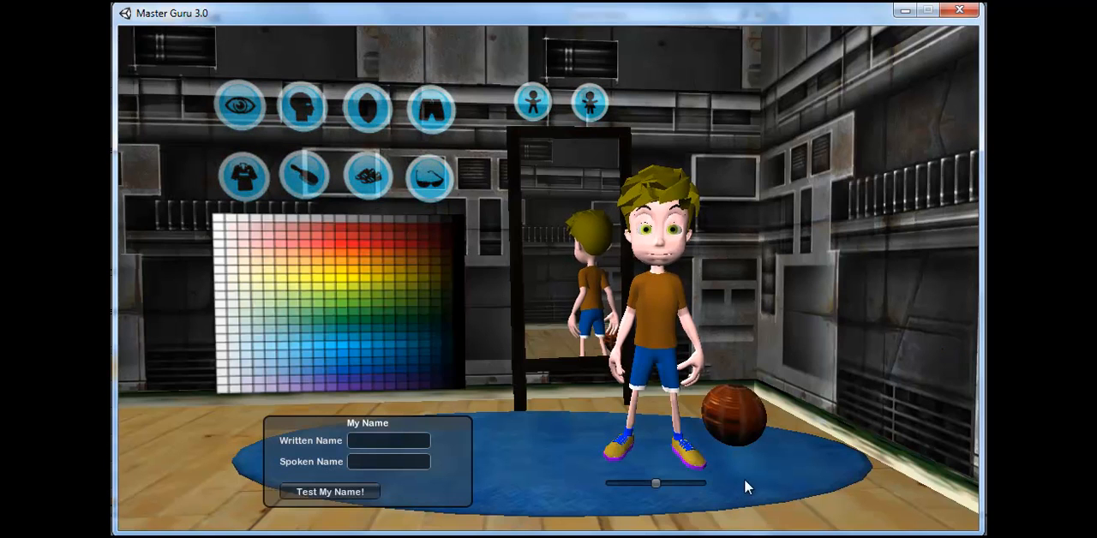
Rotate the boy avatar to view it, then recolour his shorts light blue.
left_click_drag(656, 483, 613, 483)
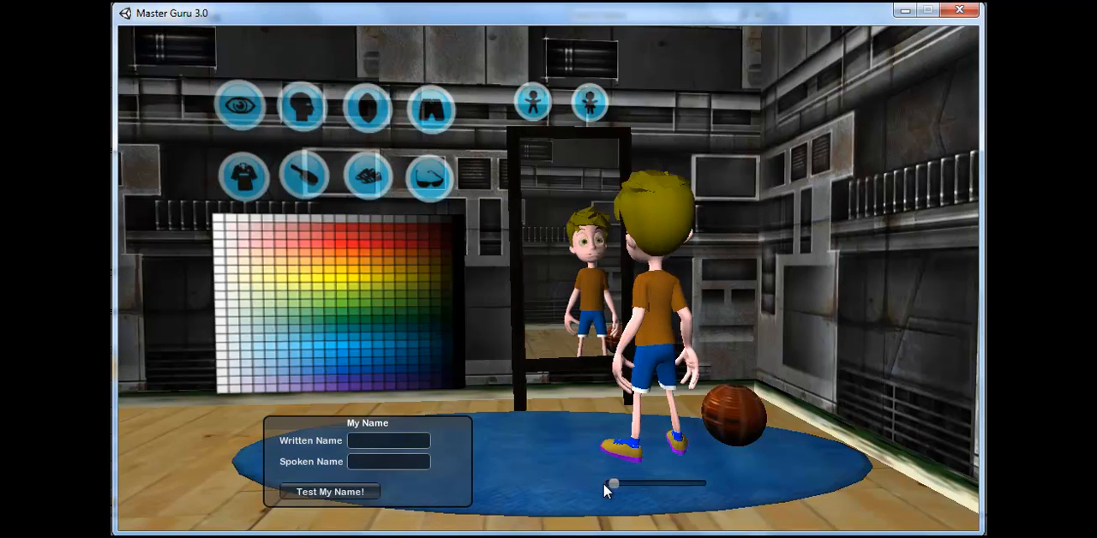
left_click_drag(612, 484, 667, 484)
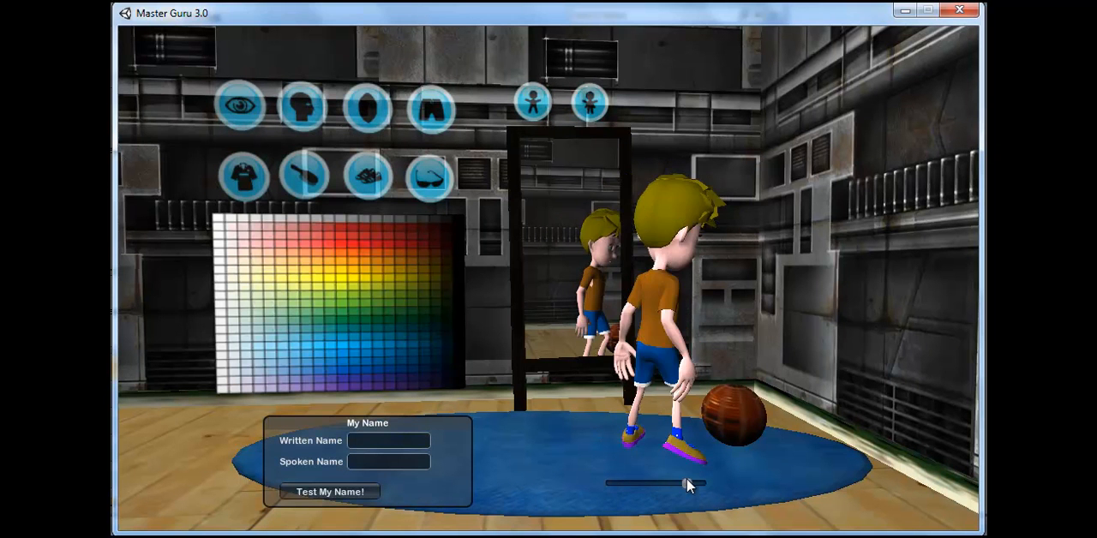
left_click_drag(690, 485, 630, 484)
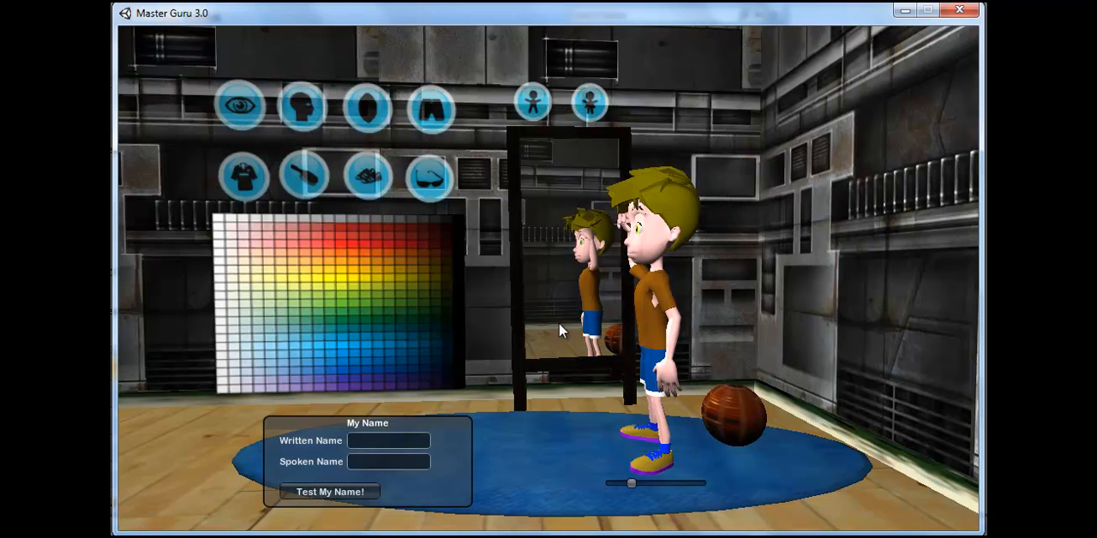
left_click(242, 178)
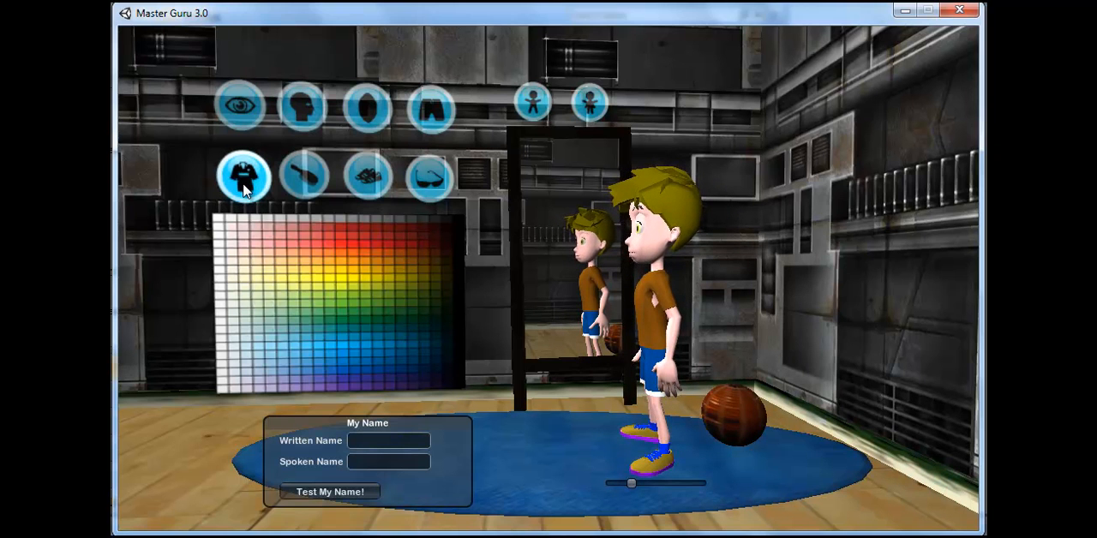
left_click(302, 106)
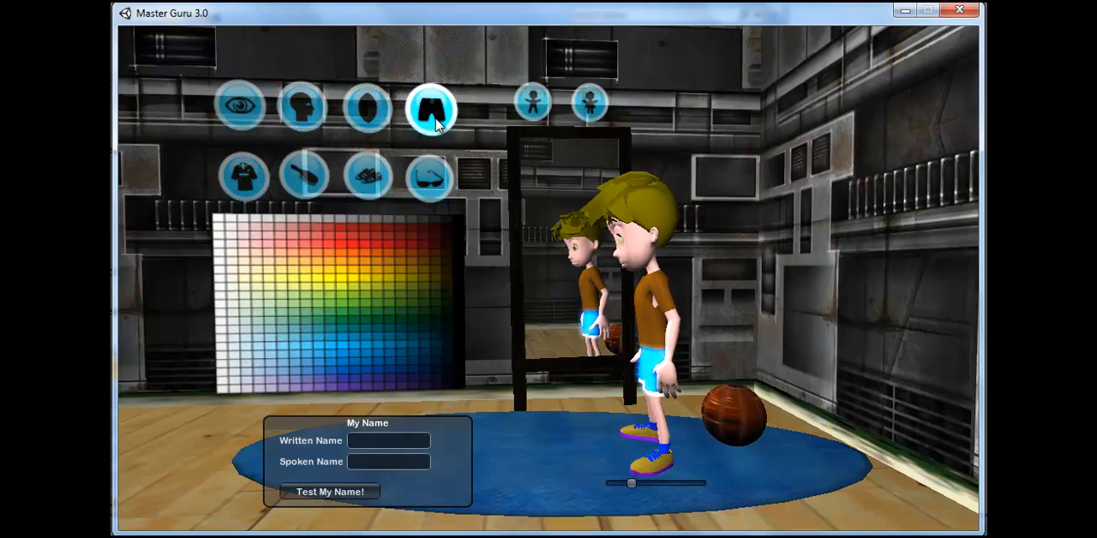
left_click(590, 103)
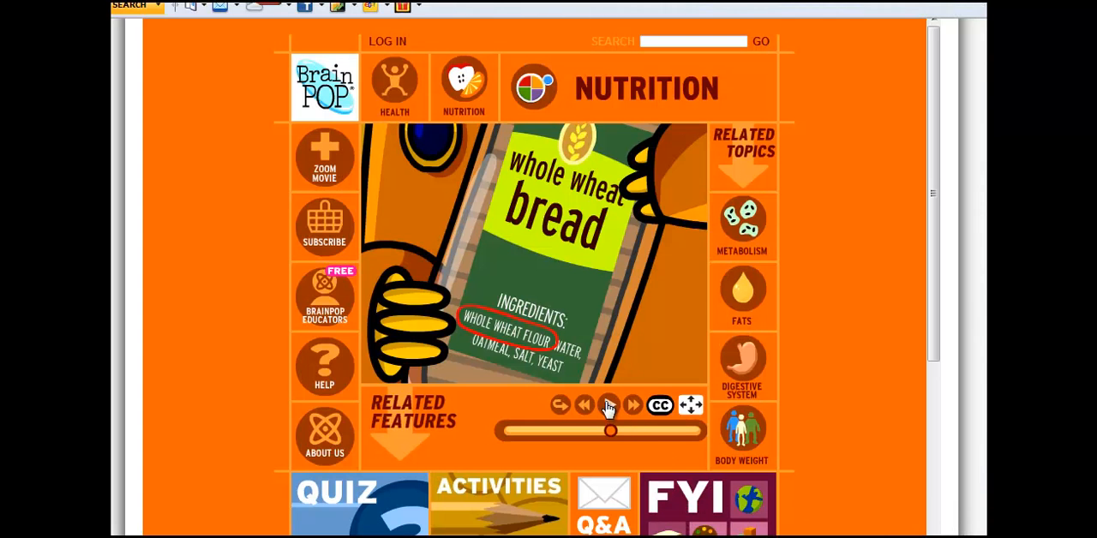
Play the BrainPOP whole wheat bread nutrition movie.
left_click(609, 405)
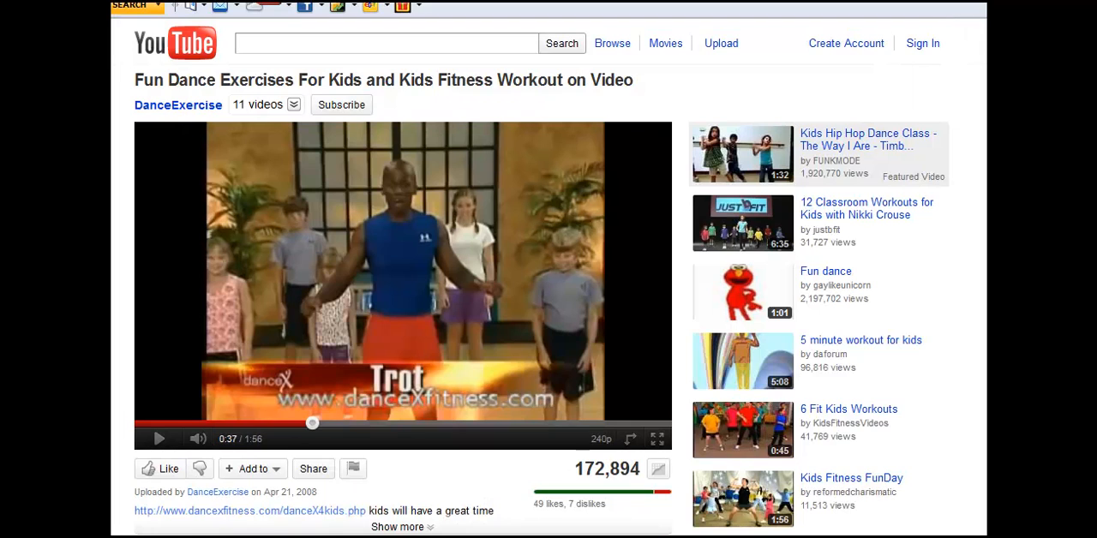
left_click(159, 438)
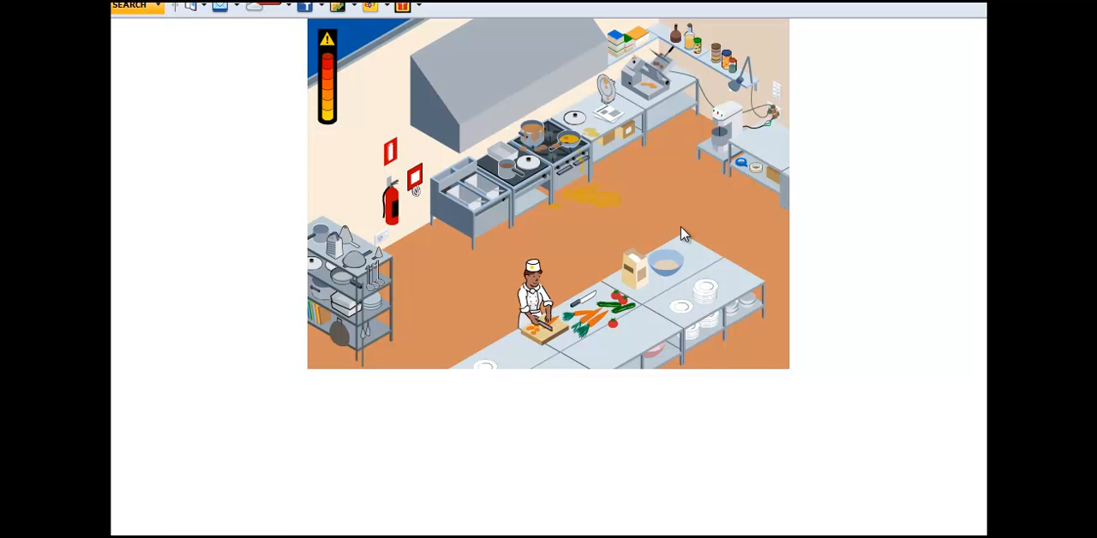
mouse_move(669, 289)
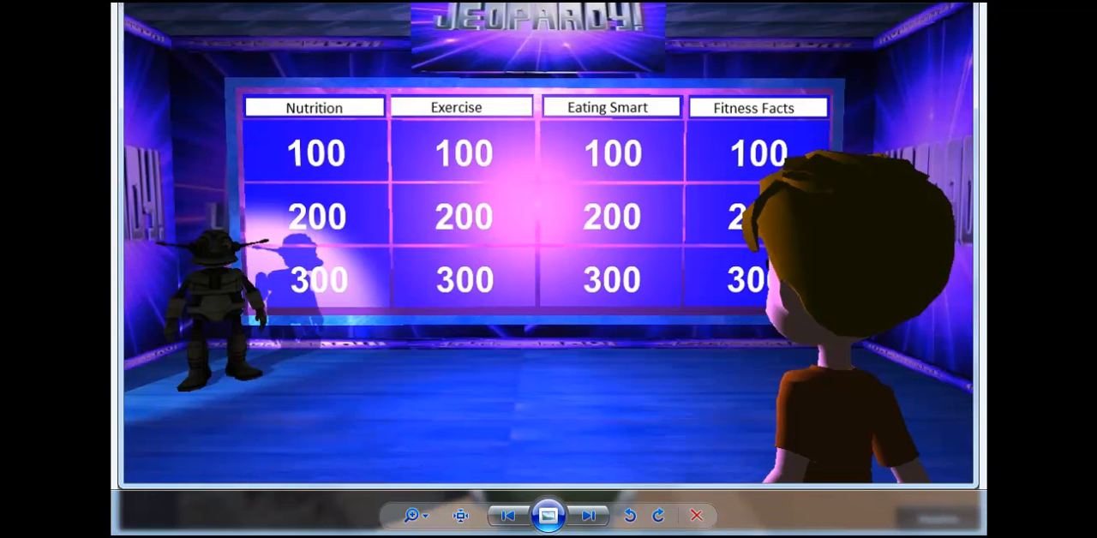
mouse_move(660, 429)
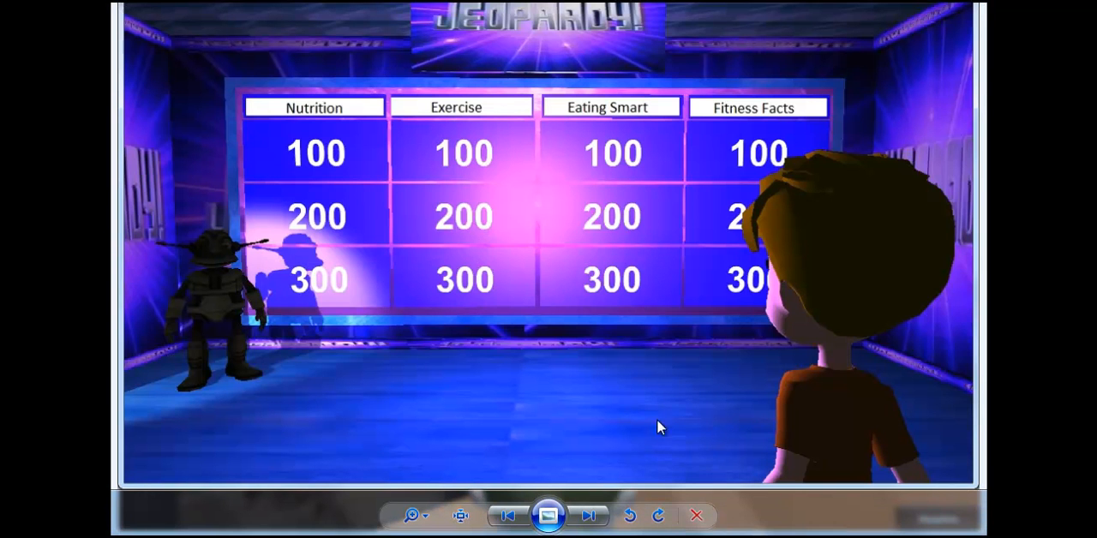
mouse_move(304, 129)
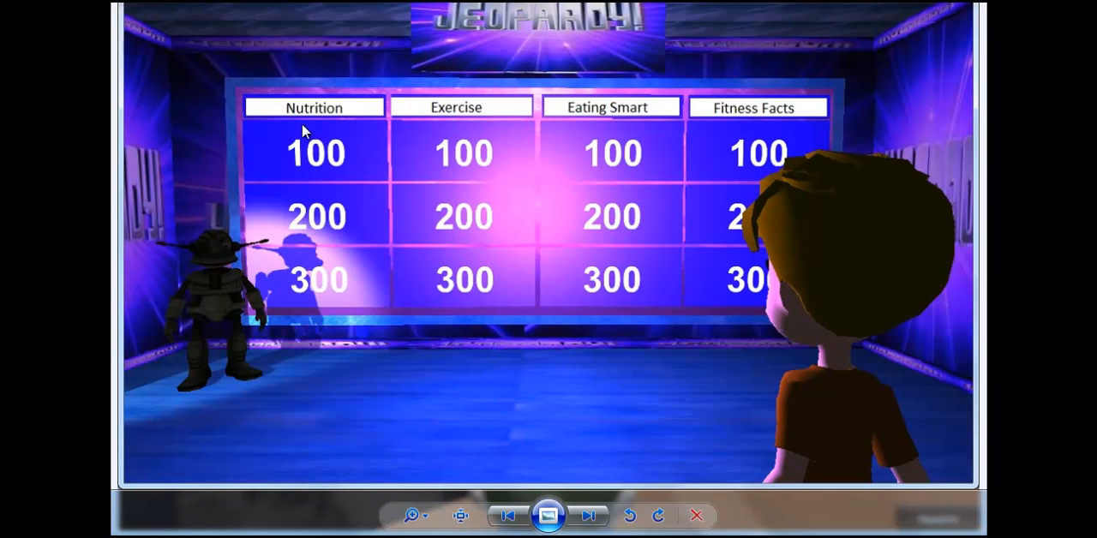
mouse_move(581, 131)
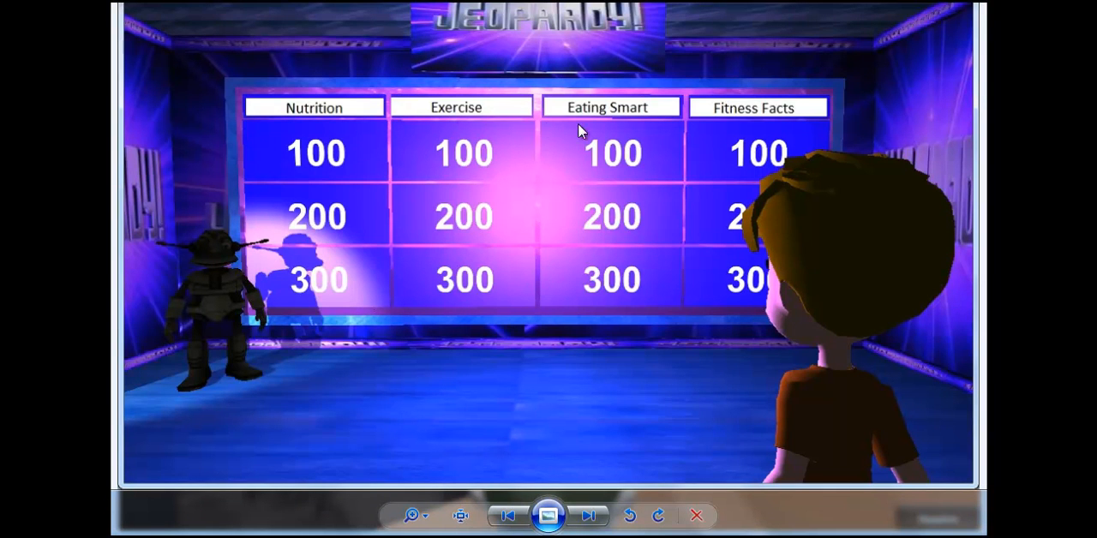
mouse_move(758, 101)
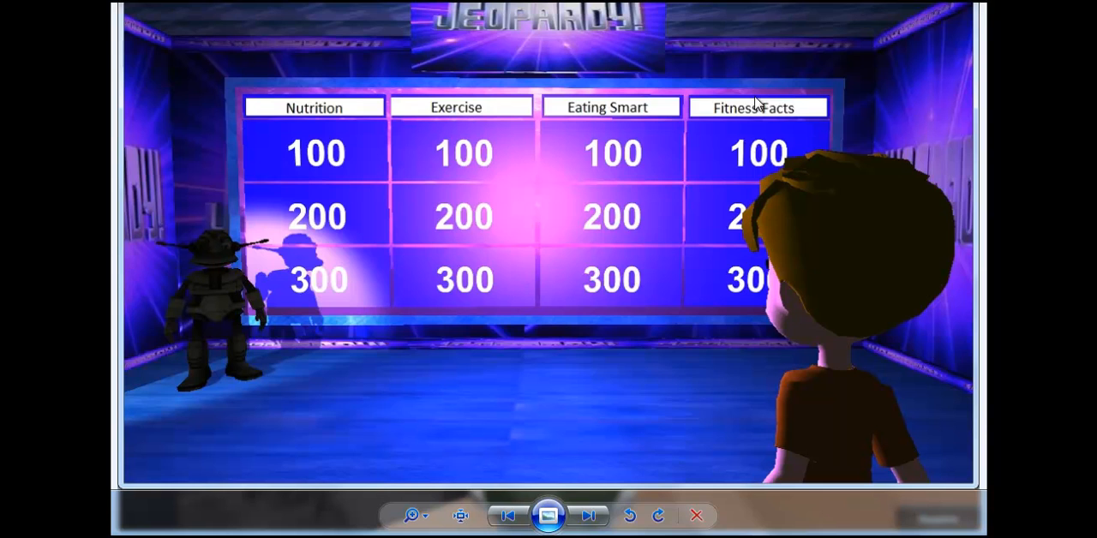
mouse_move(635, 161)
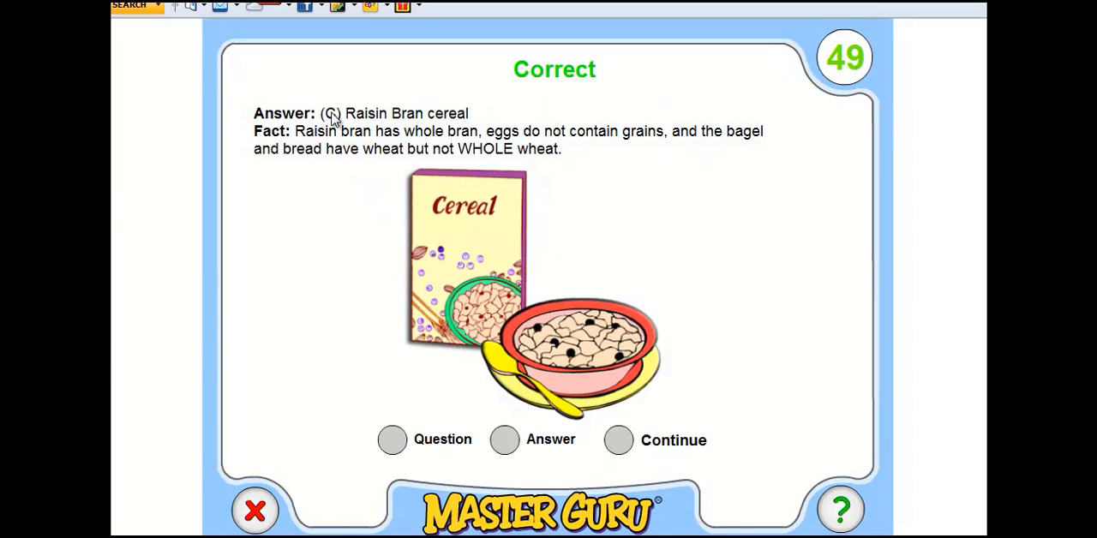
mouse_move(288, 142)
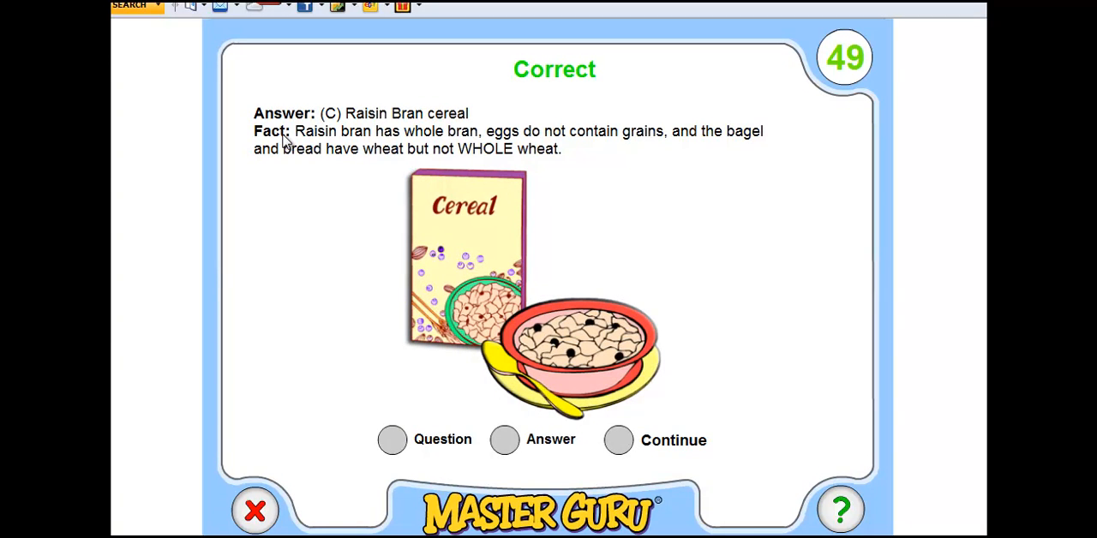
mouse_move(272, 144)
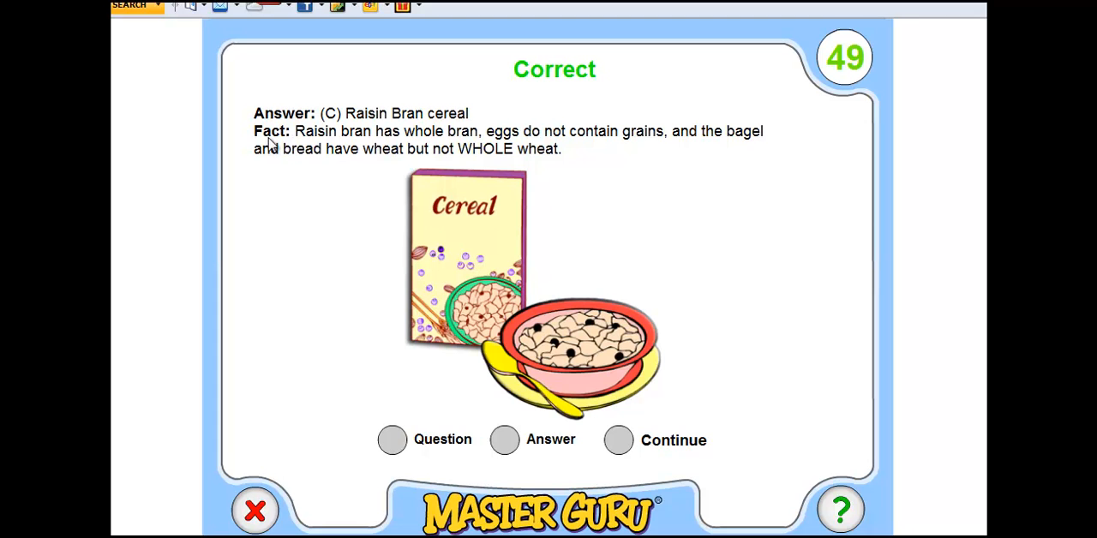
mouse_move(283, 150)
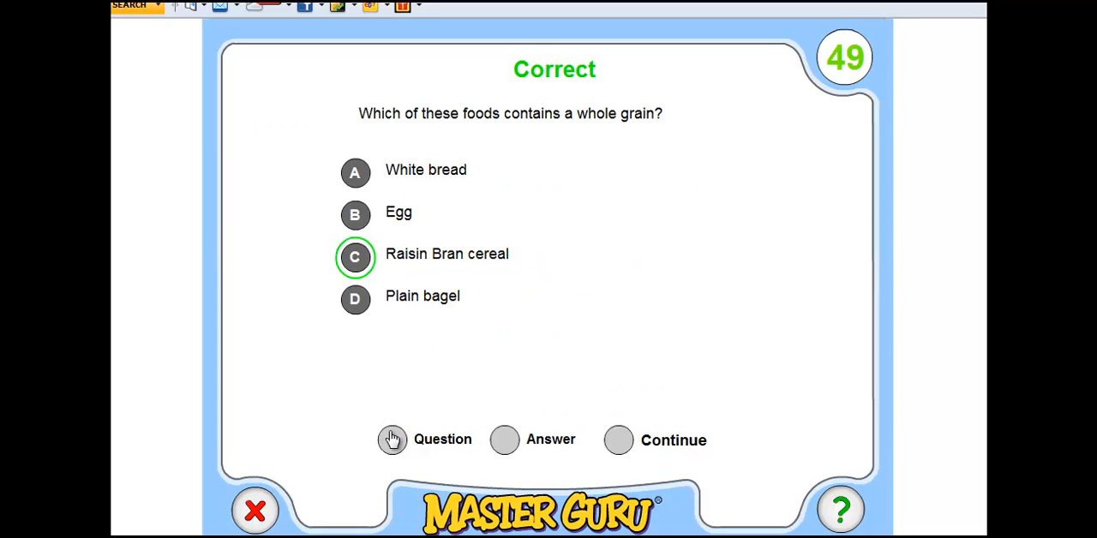
mouse_move(355, 253)
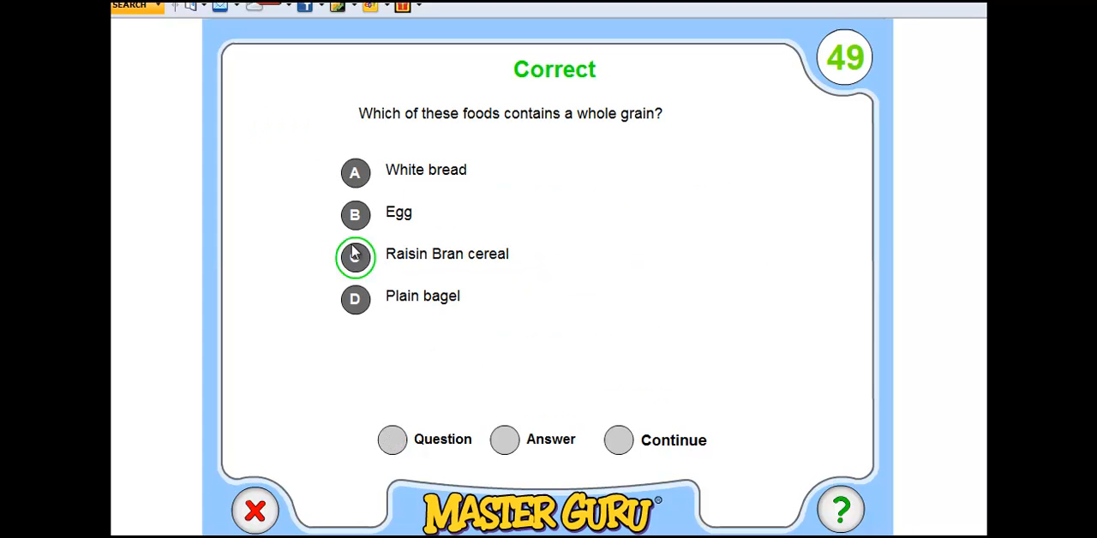
Answer C, Raisin Bran cereal, then continue past the whole-bran fact.
left_click(504, 440)
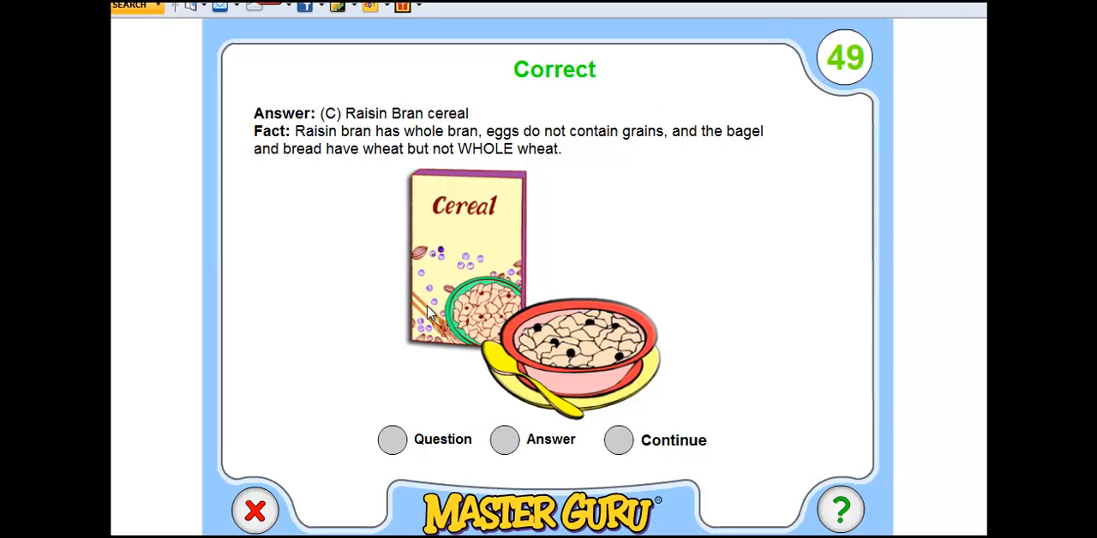
mouse_move(331, 167)
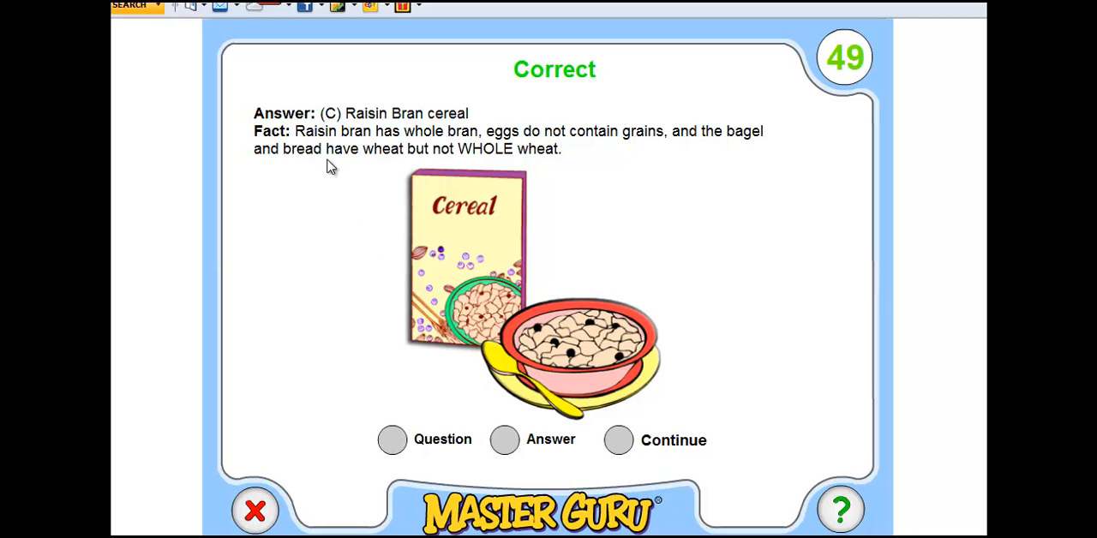
left_click(618, 439)
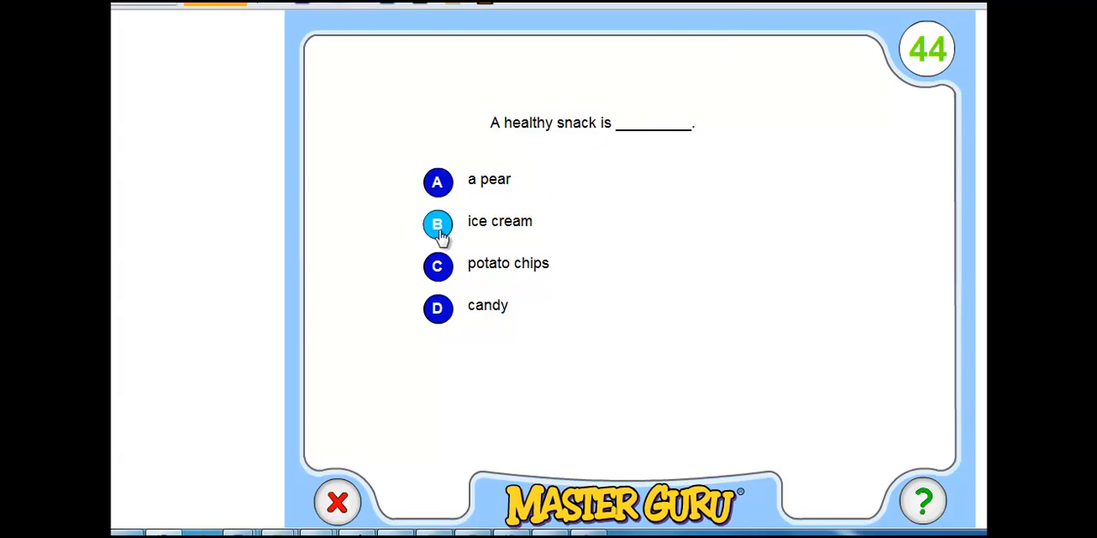
Choose pear as the healthy snack, review the marked answer, then continue.
left_click(438, 179)
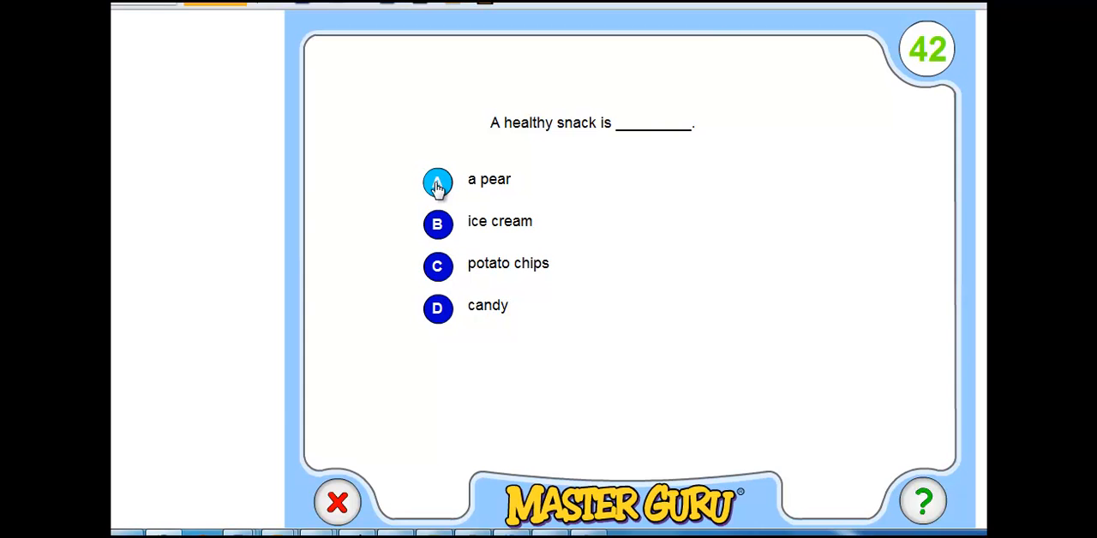
left_click(437, 182)
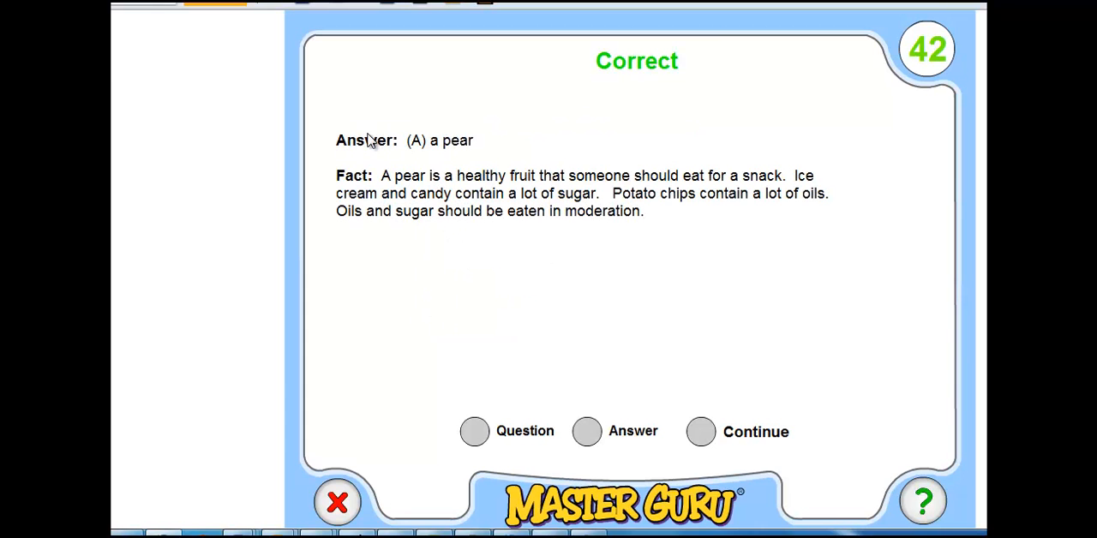
mouse_move(480, 395)
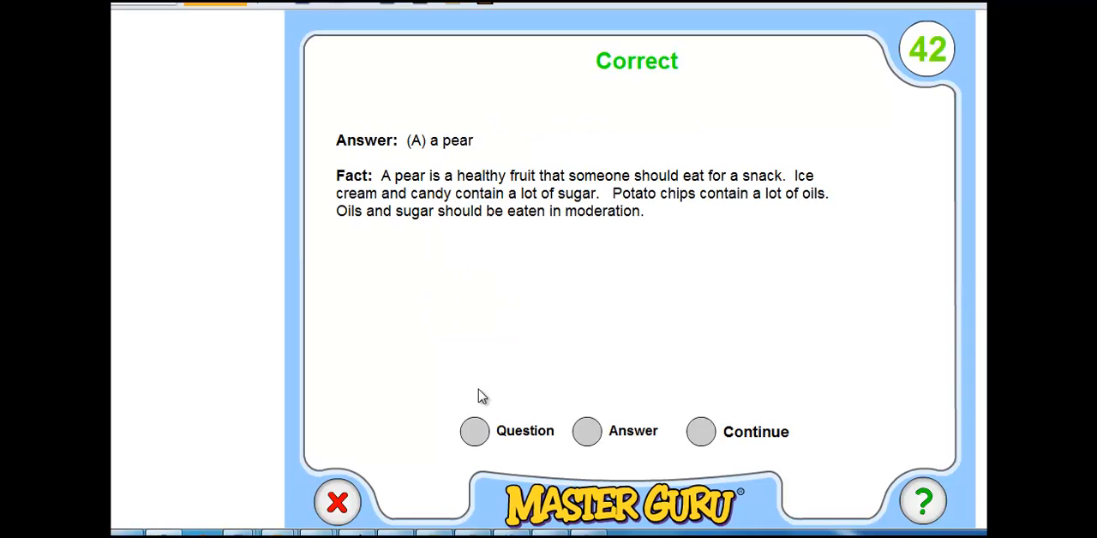
left_click(587, 431)
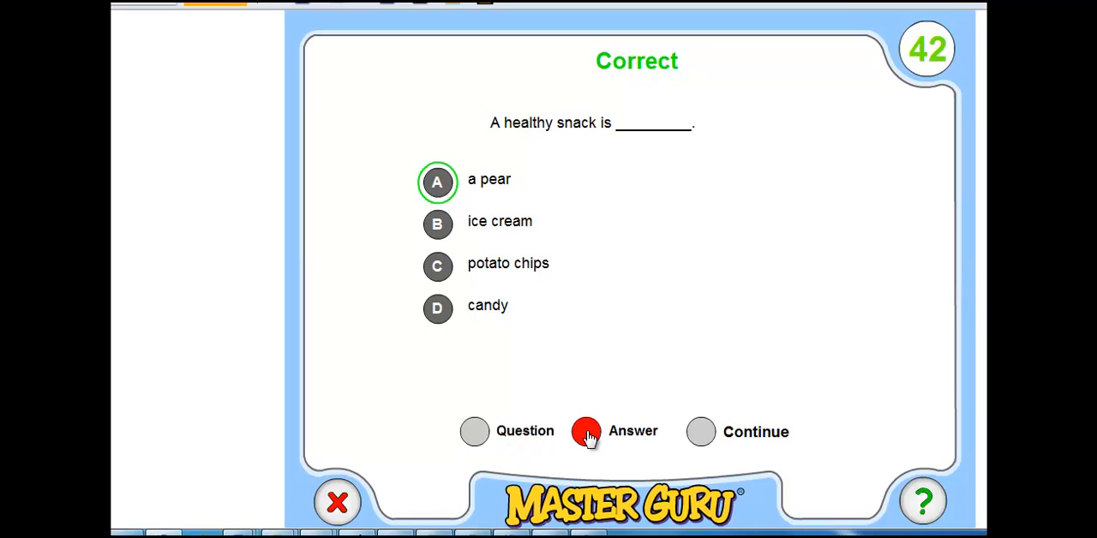
left_click(586, 431)
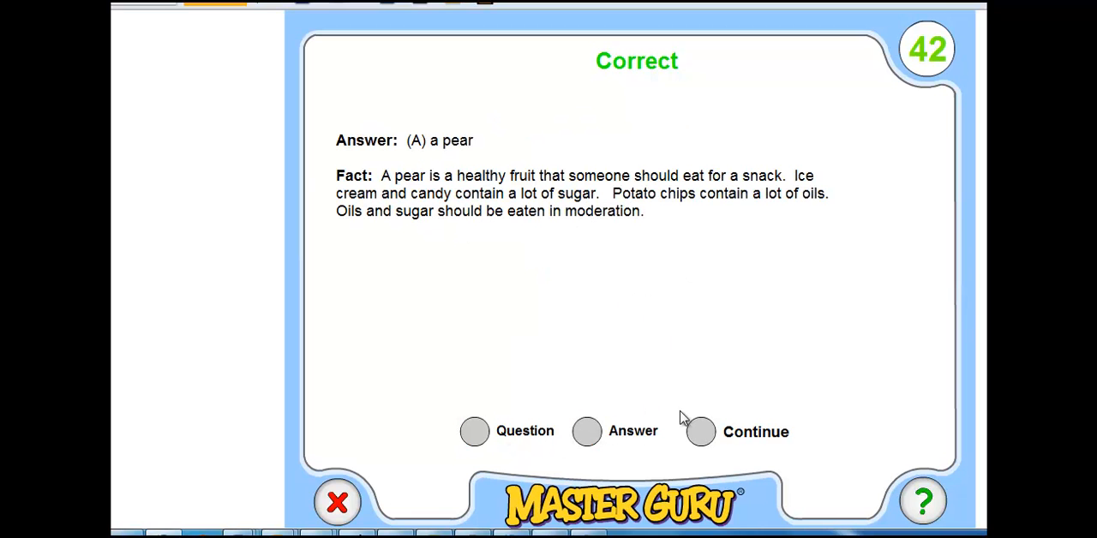
left_click(701, 431)
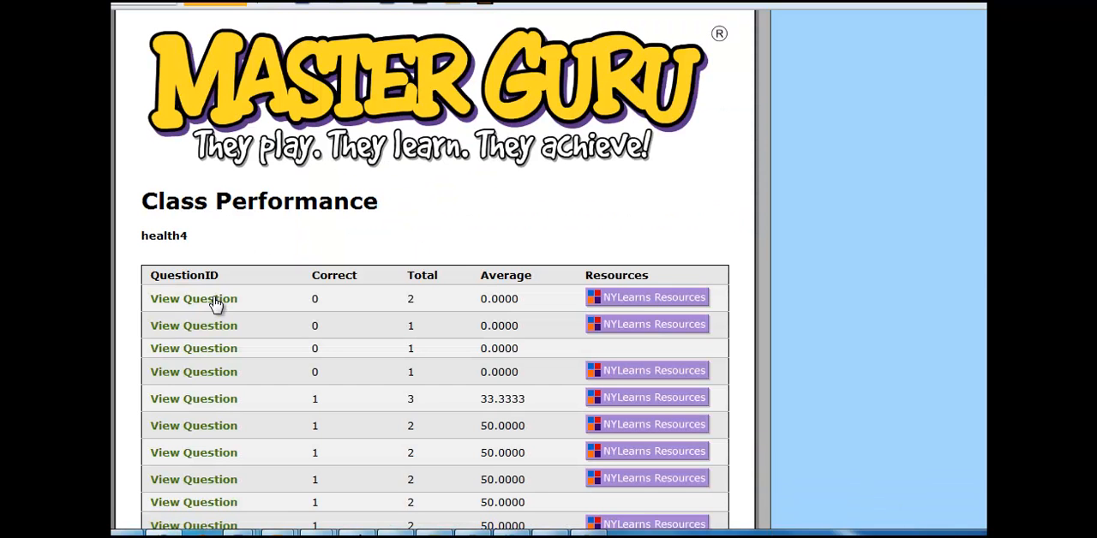
mouse_move(647, 296)
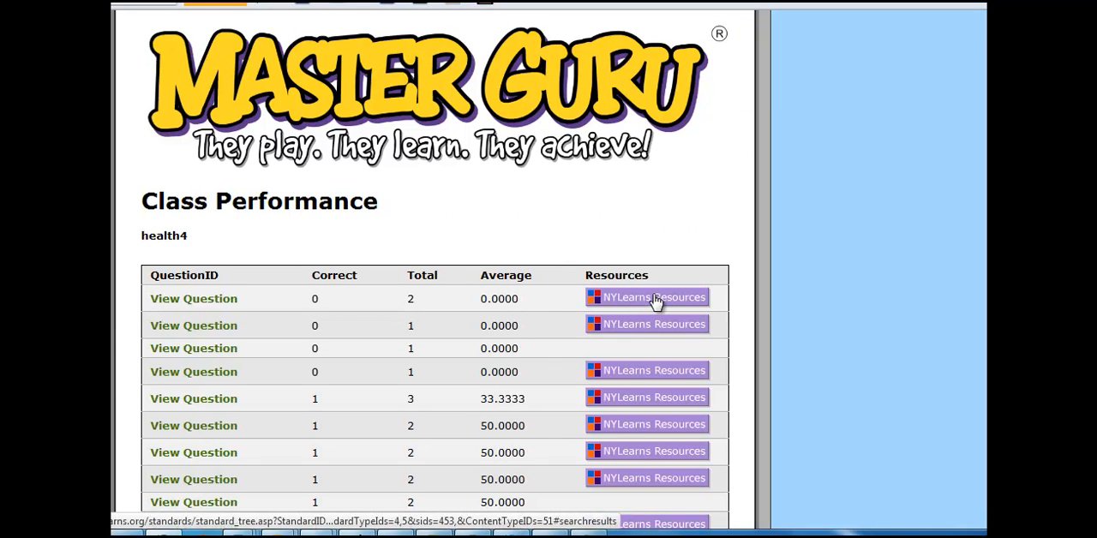
Open the NYLearns Resources for the report's first question.
left_click(653, 297)
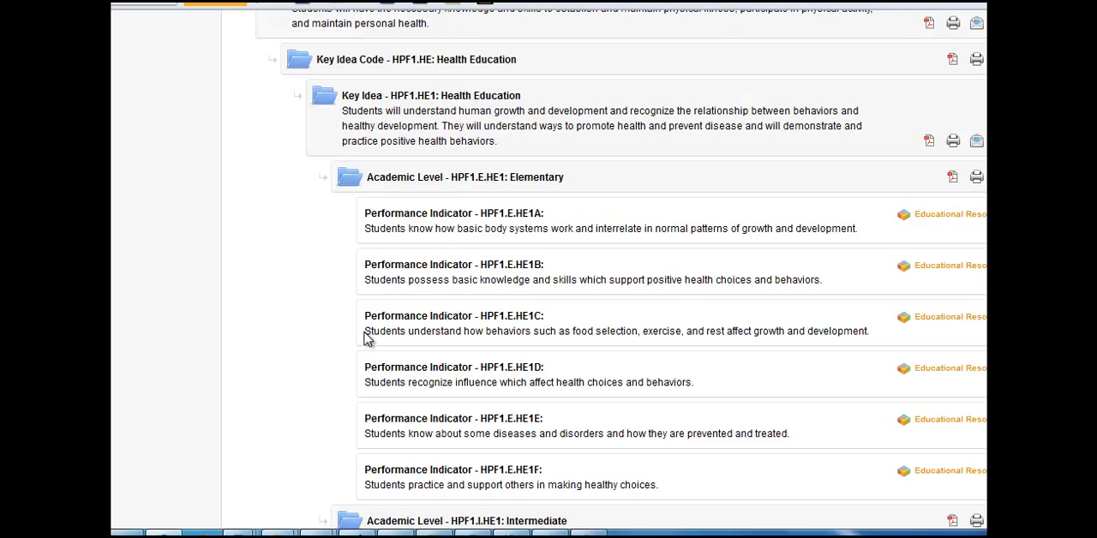
Highlight the full HPF1.E.HE1C description on food, exercise and rest.
double_click(378, 331)
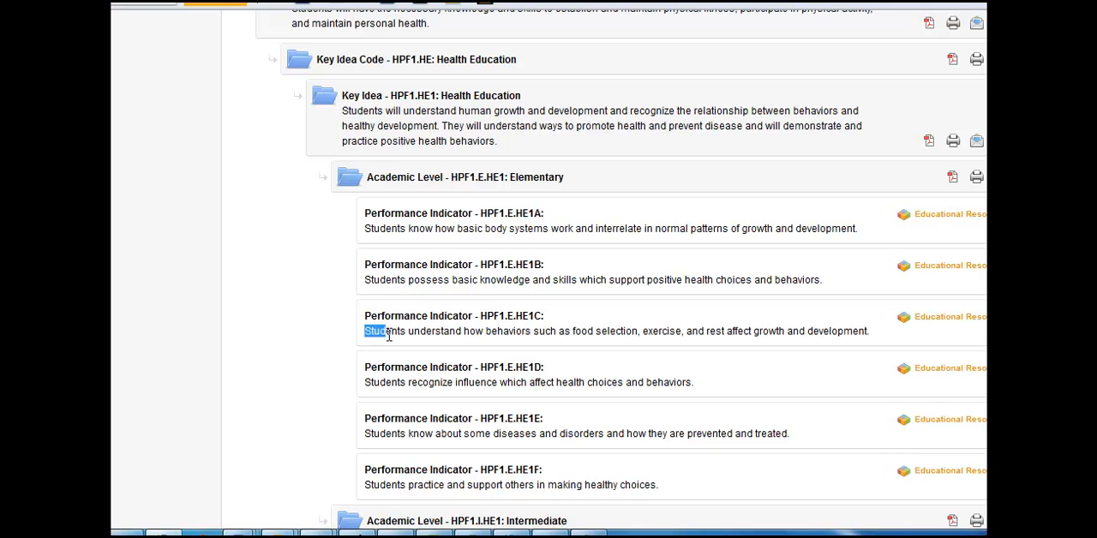
left_click_drag(377, 330, 555, 331)
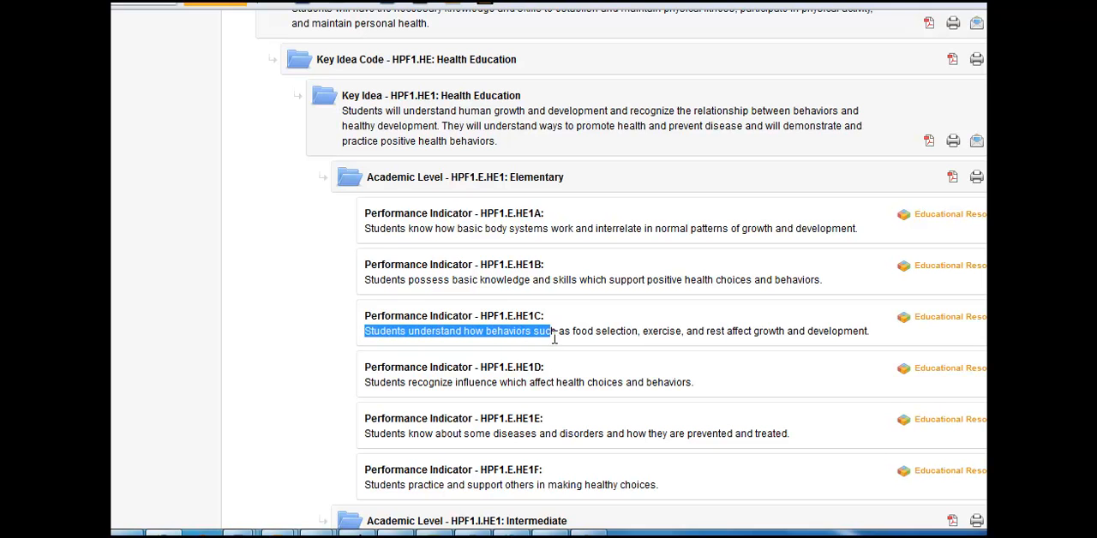
left_click_drag(556, 331, 744, 331)
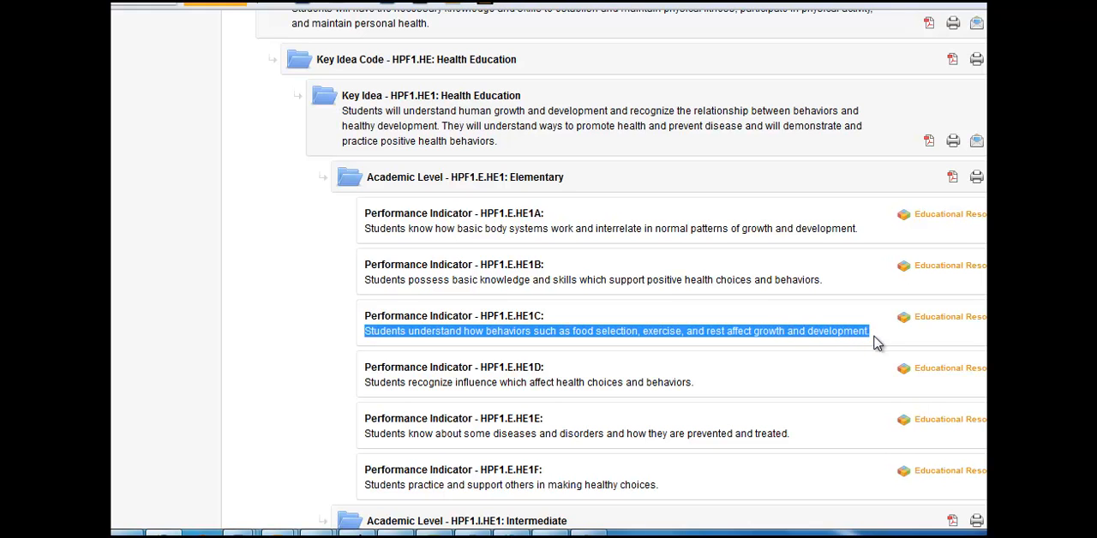
mouse_move(941, 321)
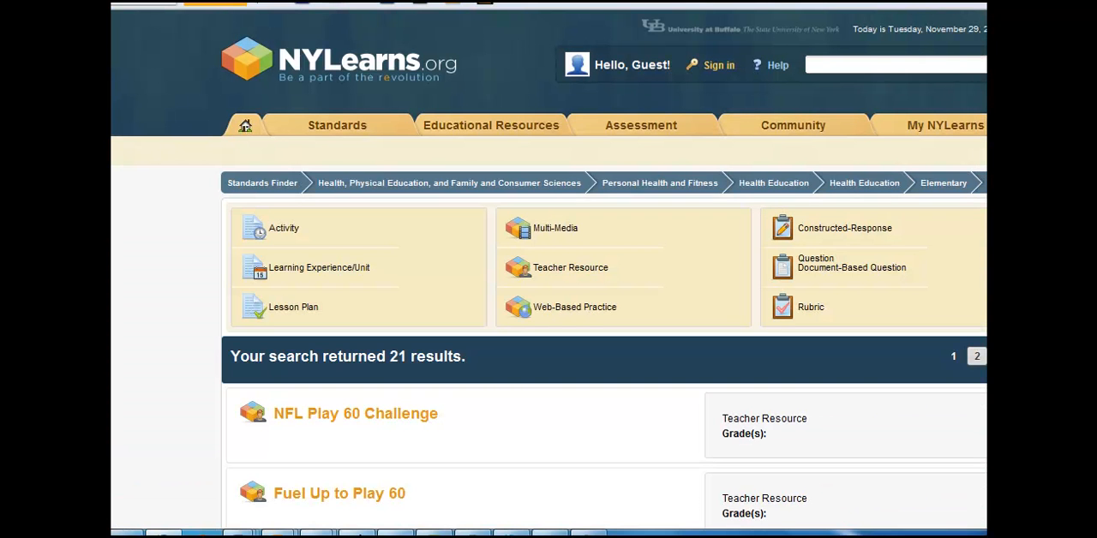
scroll("down", 3)
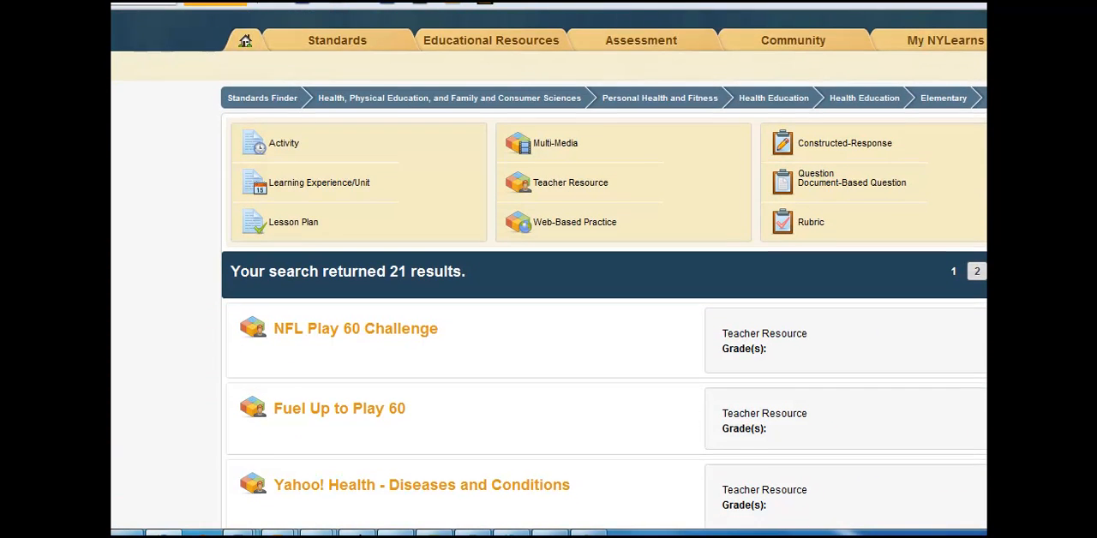
scroll("down", 3)
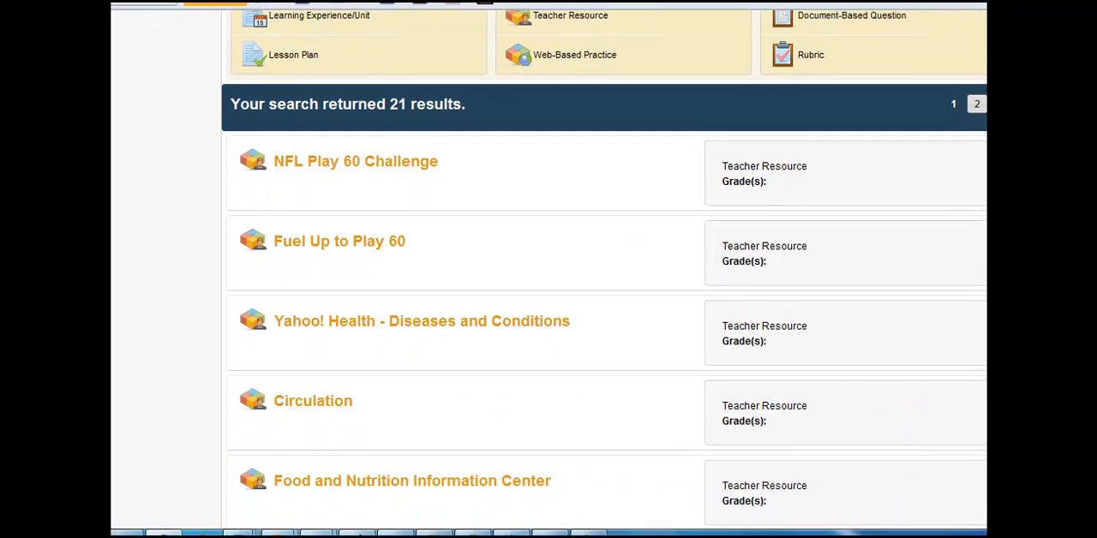
scroll("down", 3)
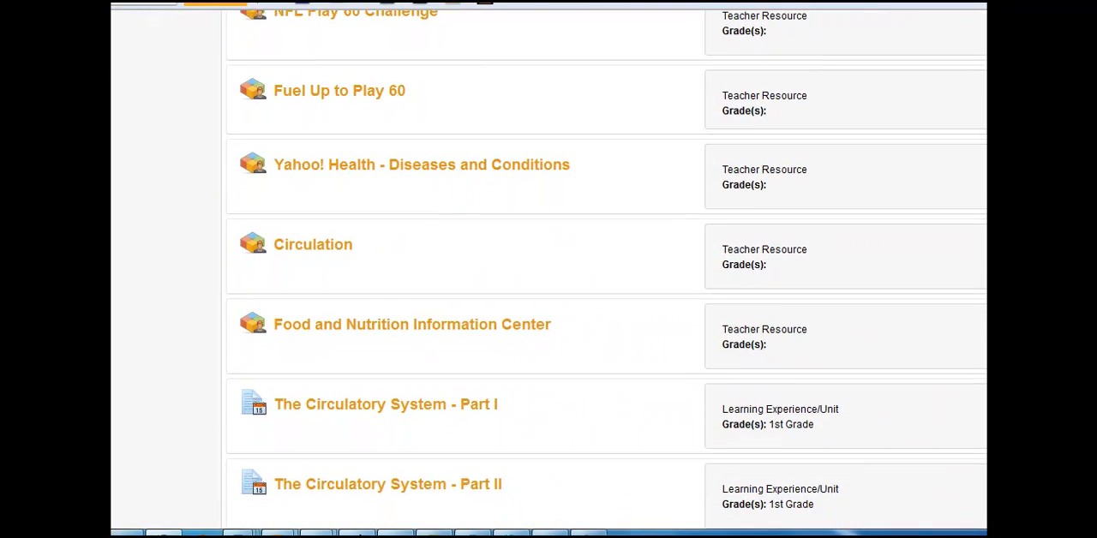
scroll("down", 3)
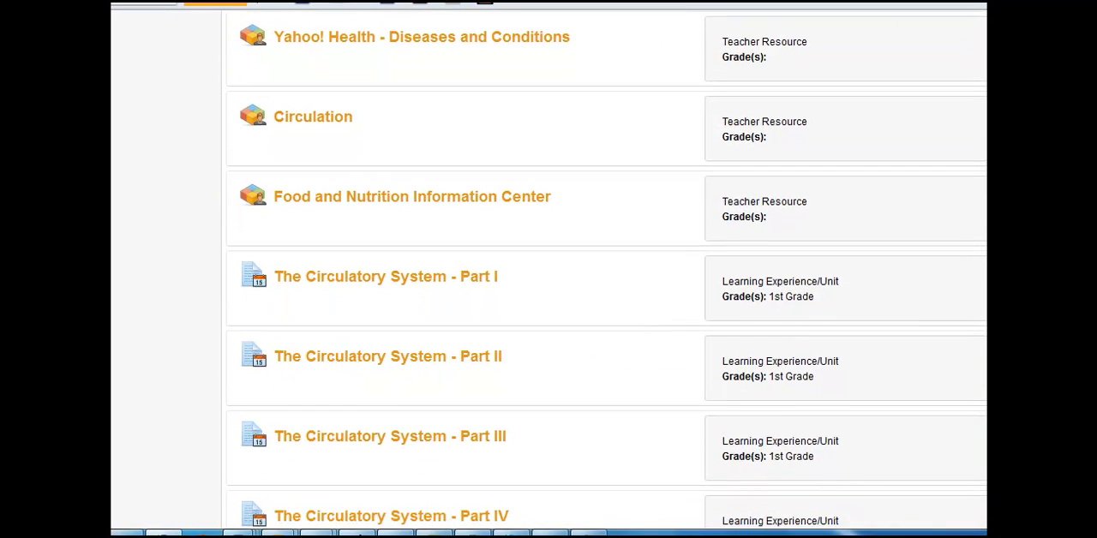